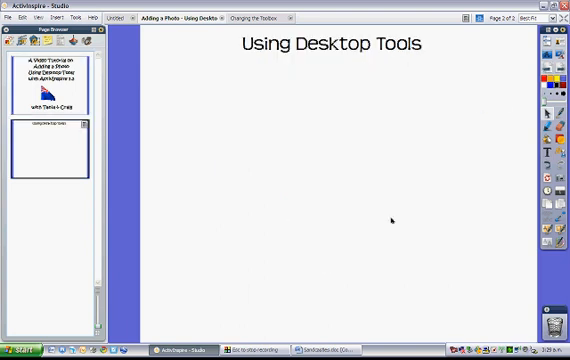
mouse_move(307, 316)
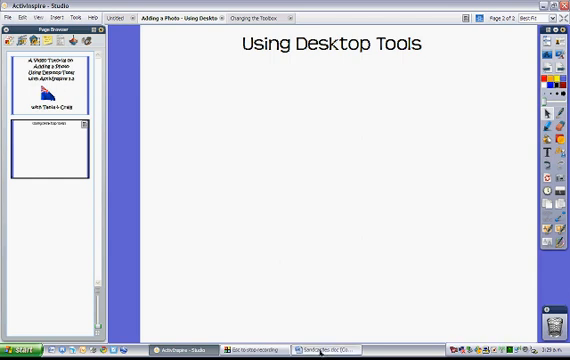
mouse_move(393, 236)
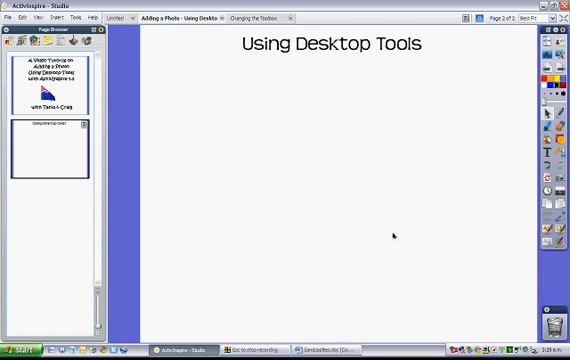
mouse_move(480, 128)
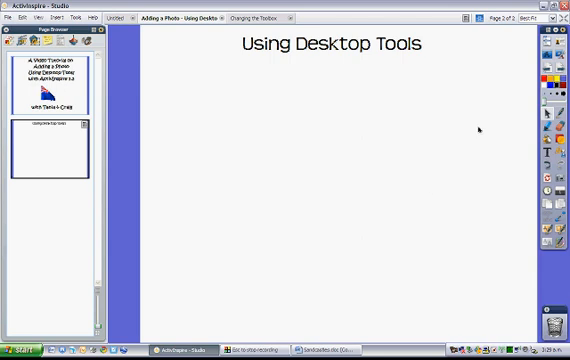
mouse_move(552, 58)
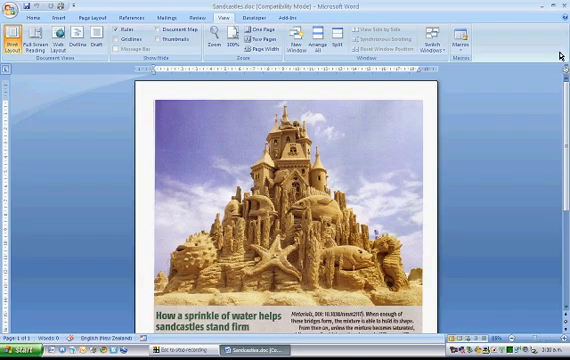
mouse_move(538, 73)
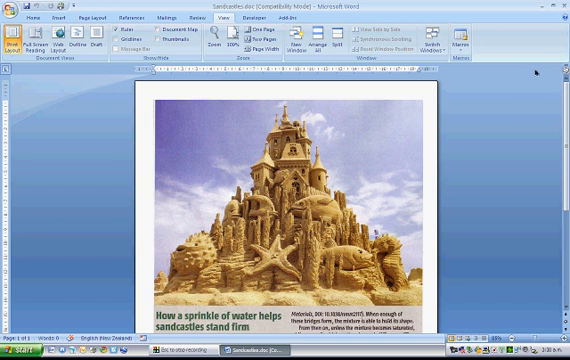
mouse_move(481, 112)
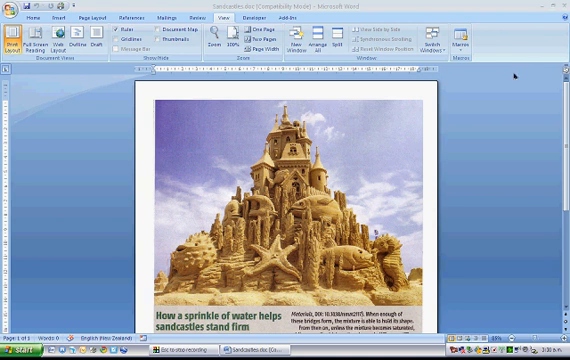
mouse_move(512, 78)
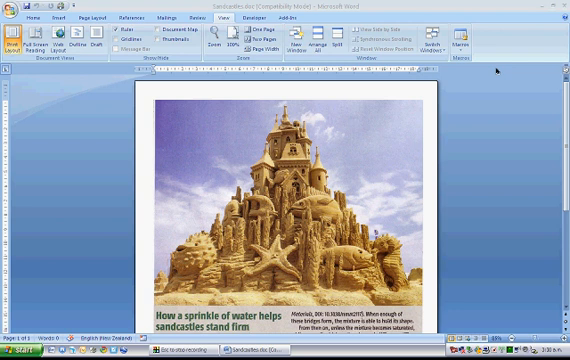
mouse_move(525, 98)
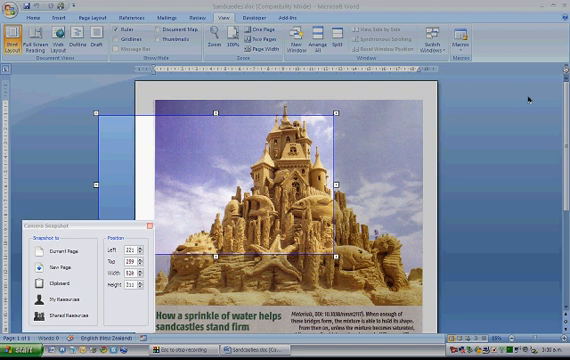
mouse_move(157, 103)
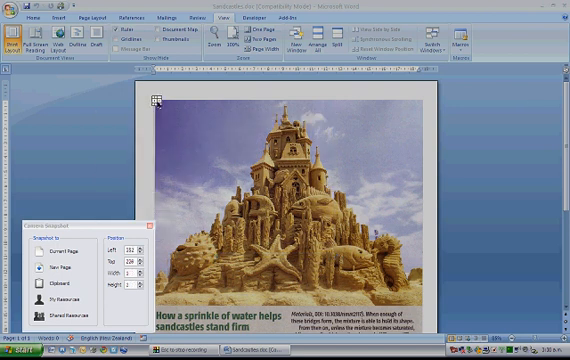
Step: Capture the sandcastle photo area as a camera snapshot onto the current flipchart page
click(290, 200)
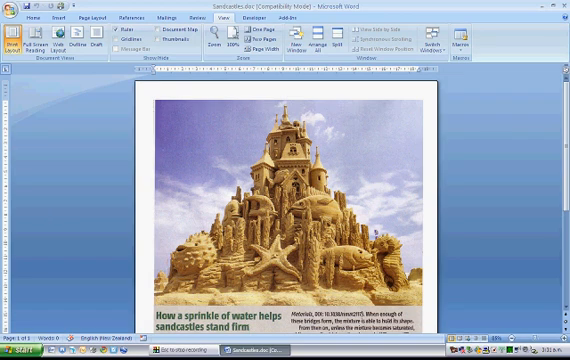
mouse_move(531, 72)
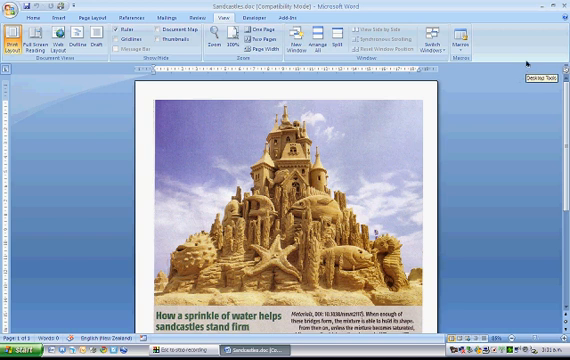
mouse_move(522, 63)
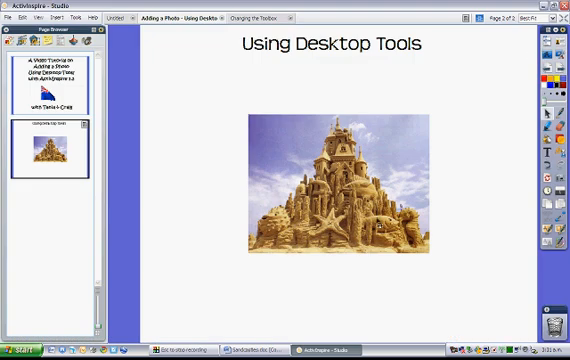
Step: Move the sandcastle photo up beneath the 'Using Desktop Tools' title and select it for resizing
drag(333, 180, 265, 140)
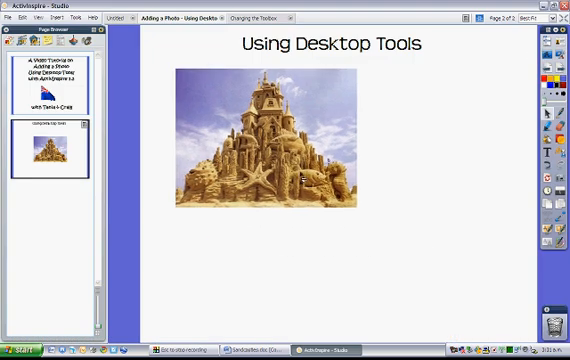
click(265, 135)
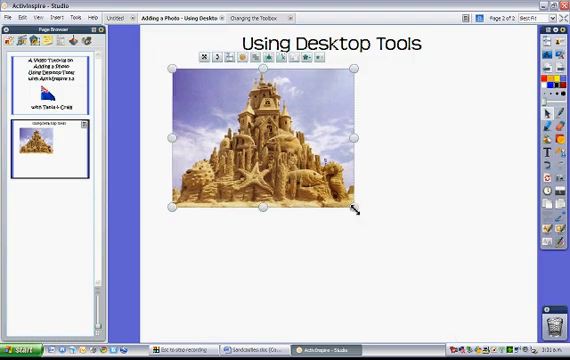